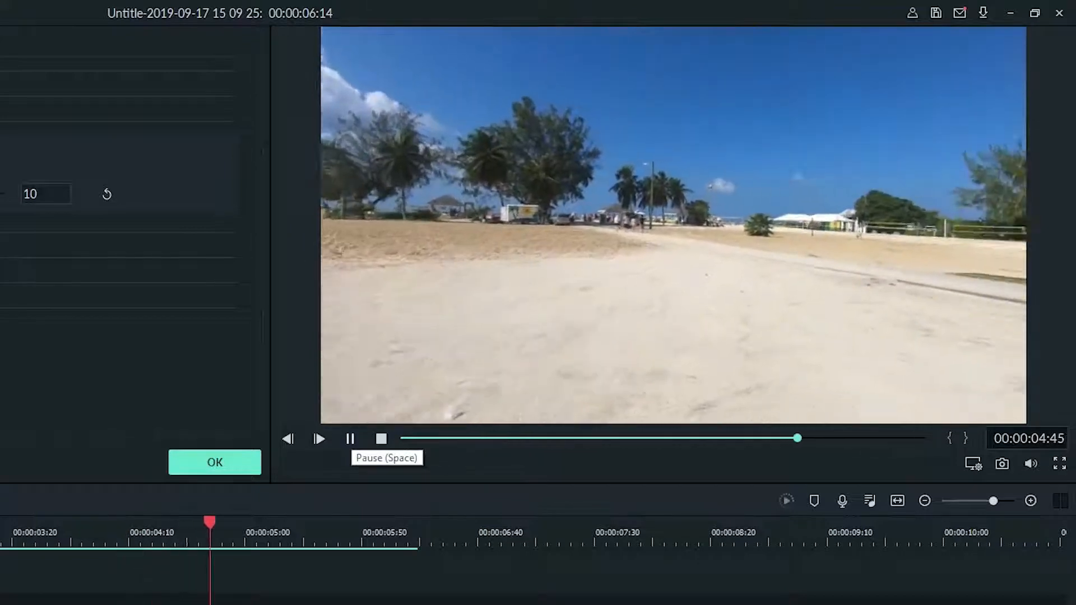
Confirm the earlier clip settings with OK to return to the Beach clip timeline.
left_click(214, 462)
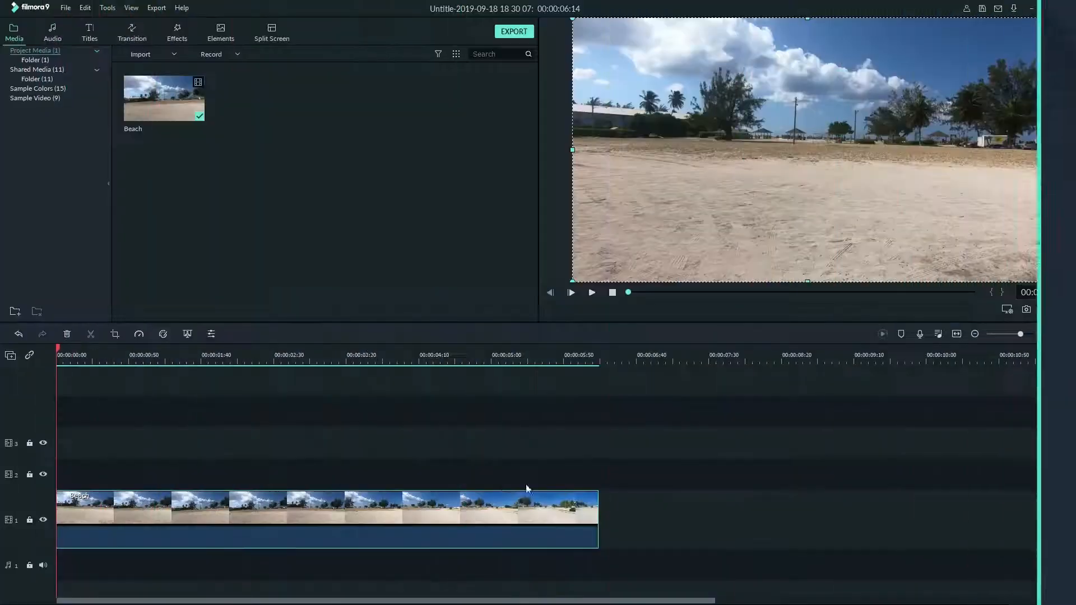
Enable stabilization on the Beach clip and raise its smooth level to 32.
double_click(434, 495)
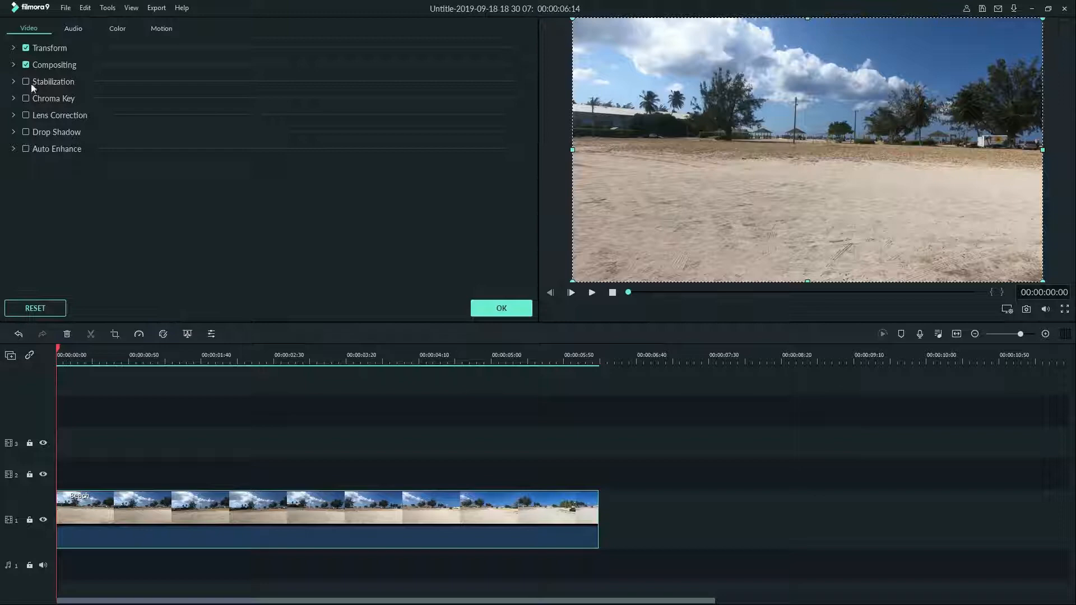
mouse_move(26, 85)
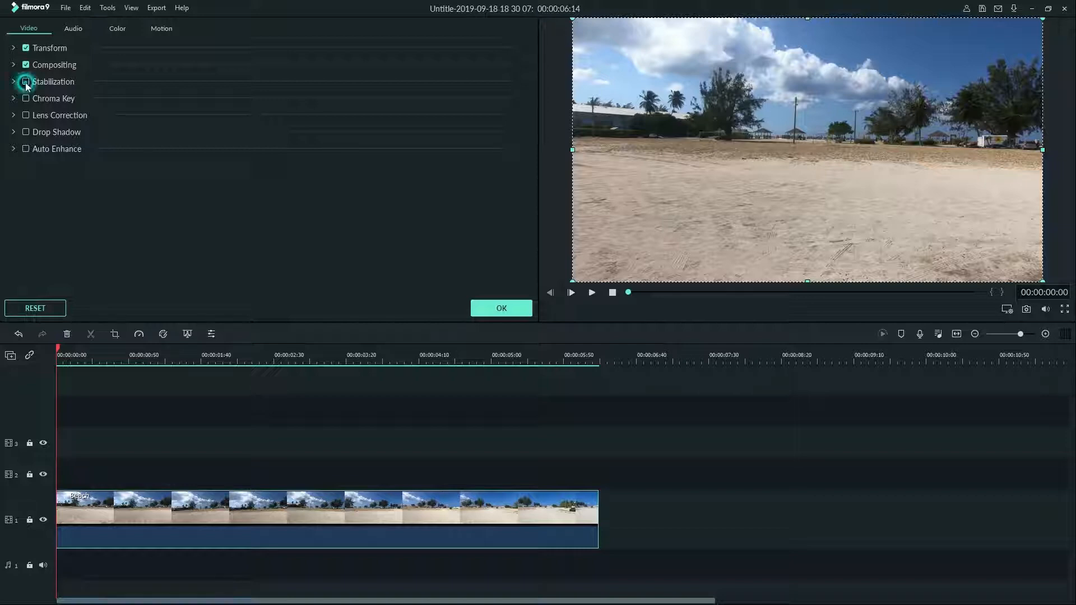
left_click(25, 82)
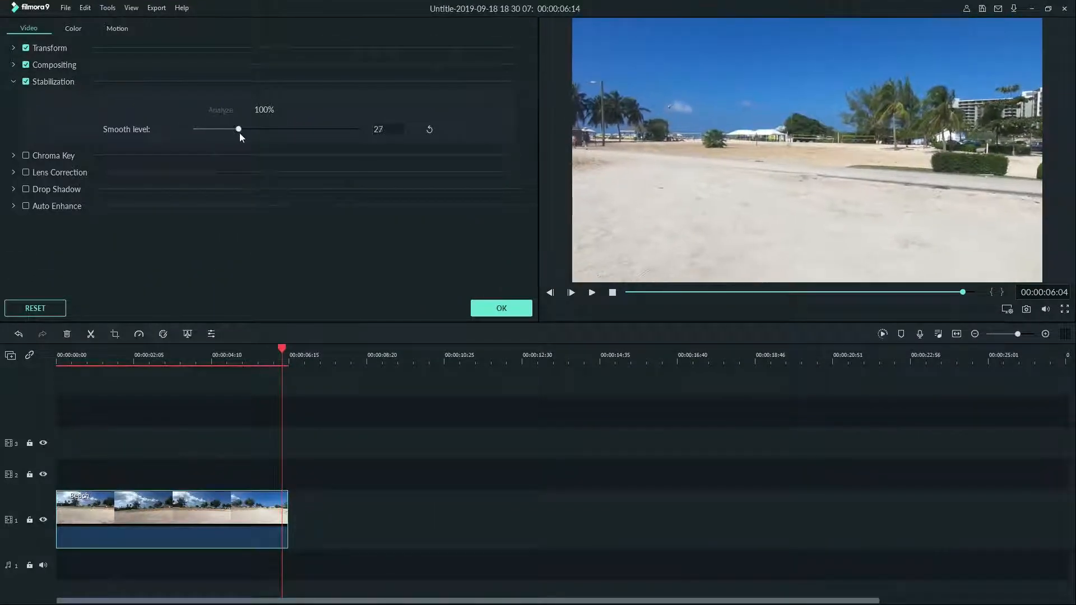
left_click_drag(238, 128, 247, 129)
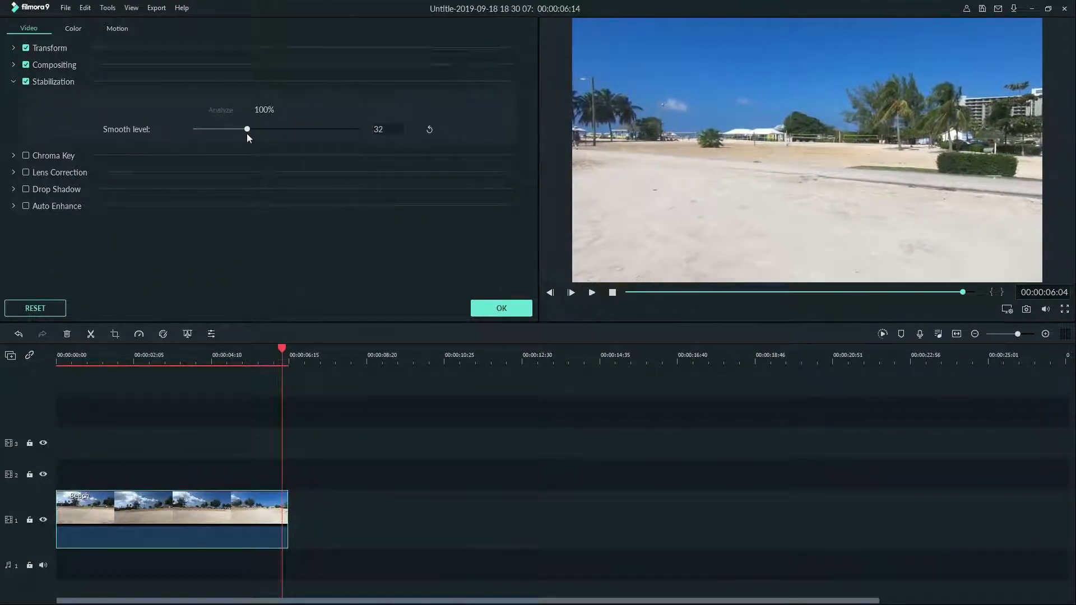
left_click_drag(247, 129, 245, 129)
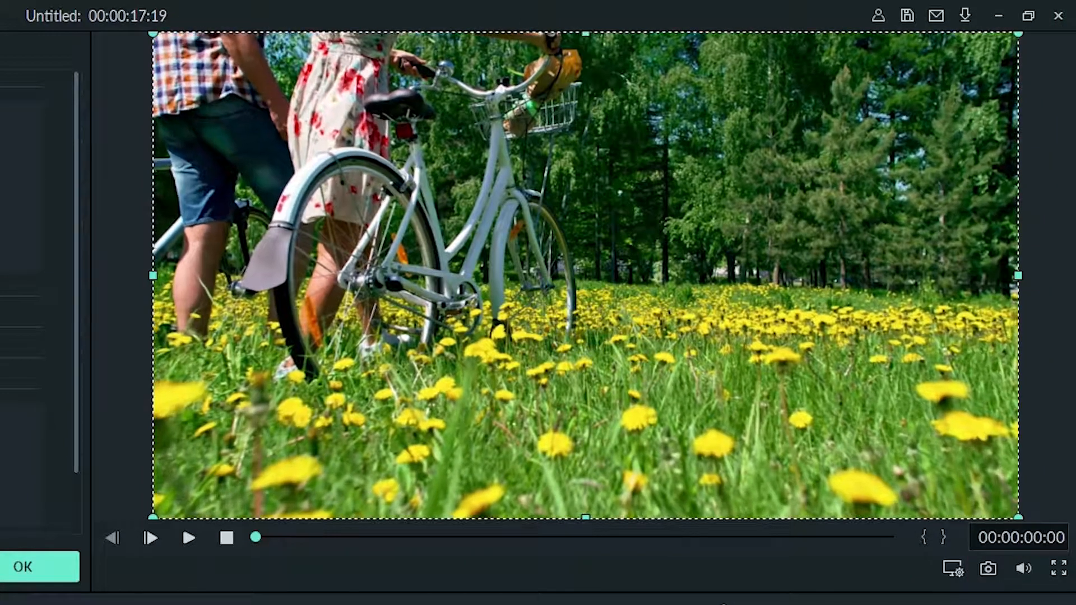
Enable lens correction on the bike clip using the GoPro Hero 7 model and a recording resolution.
left_click(40, 566)
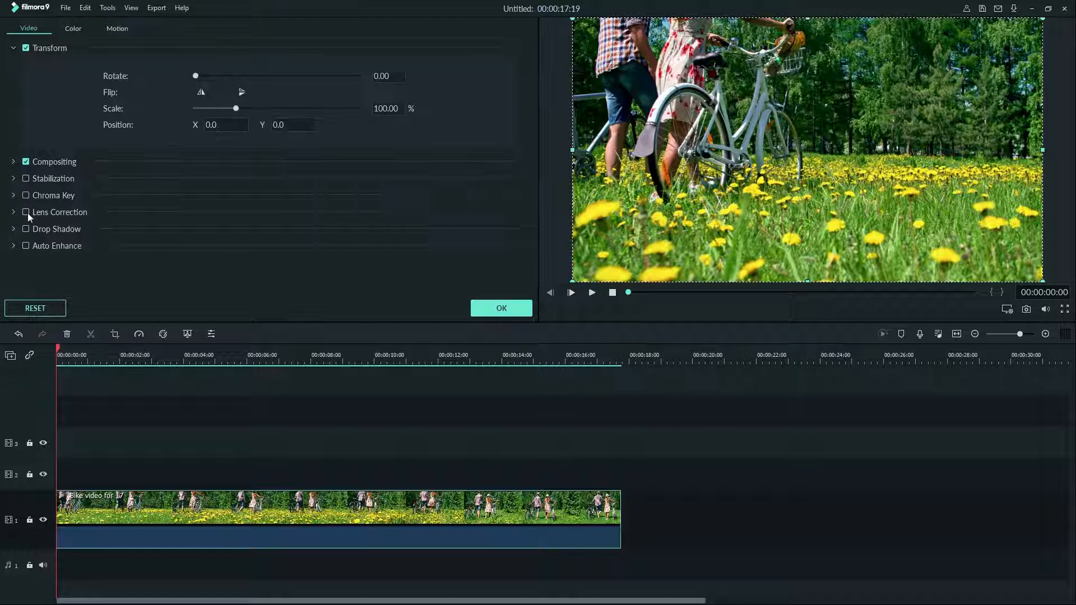
left_click(26, 211)
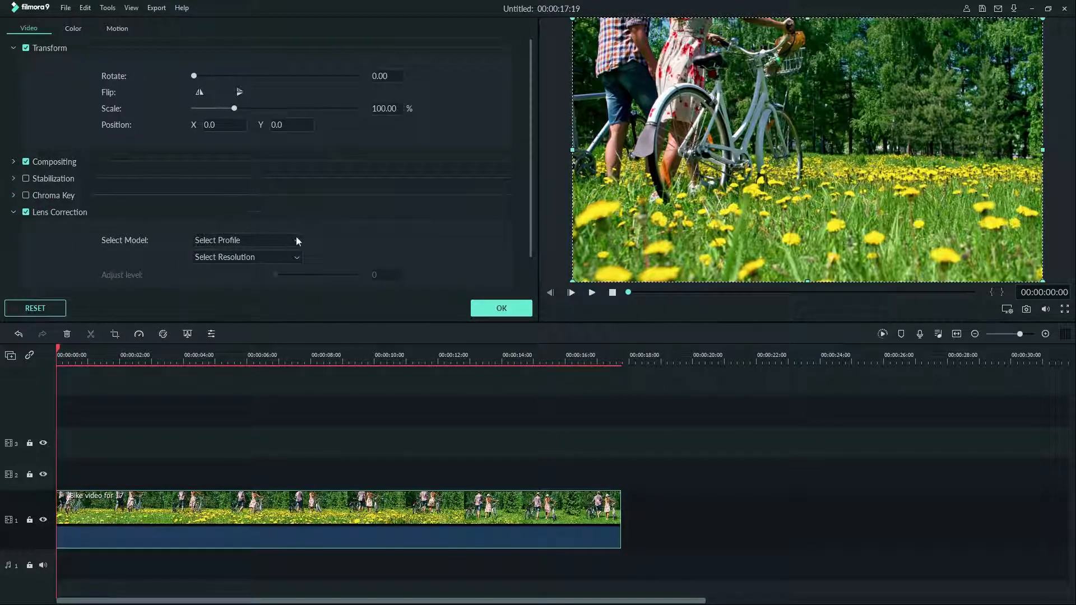
left_click(245, 240)
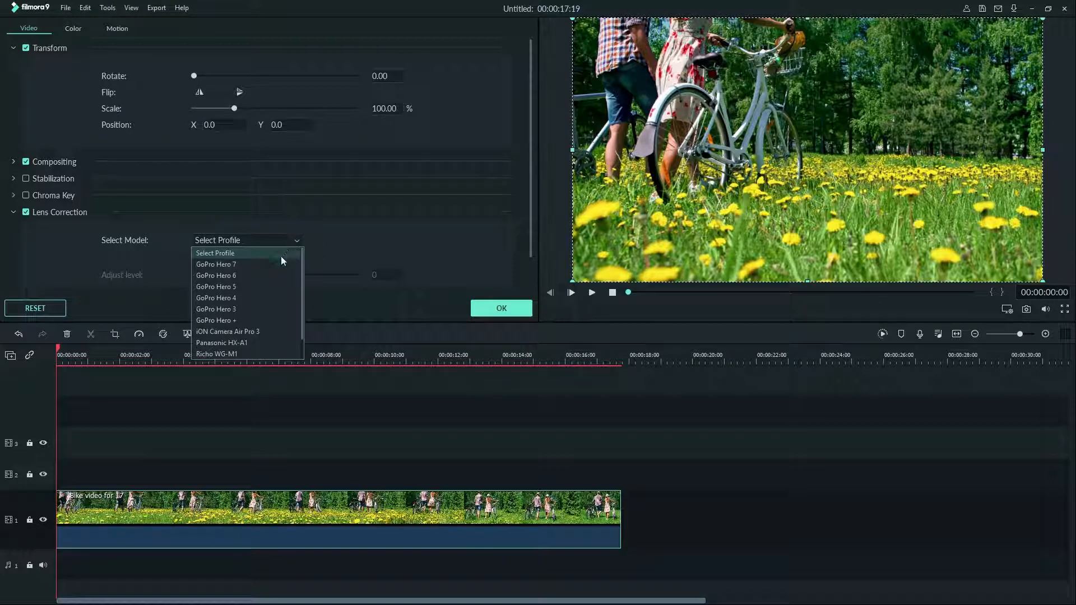
left_click(216, 264)
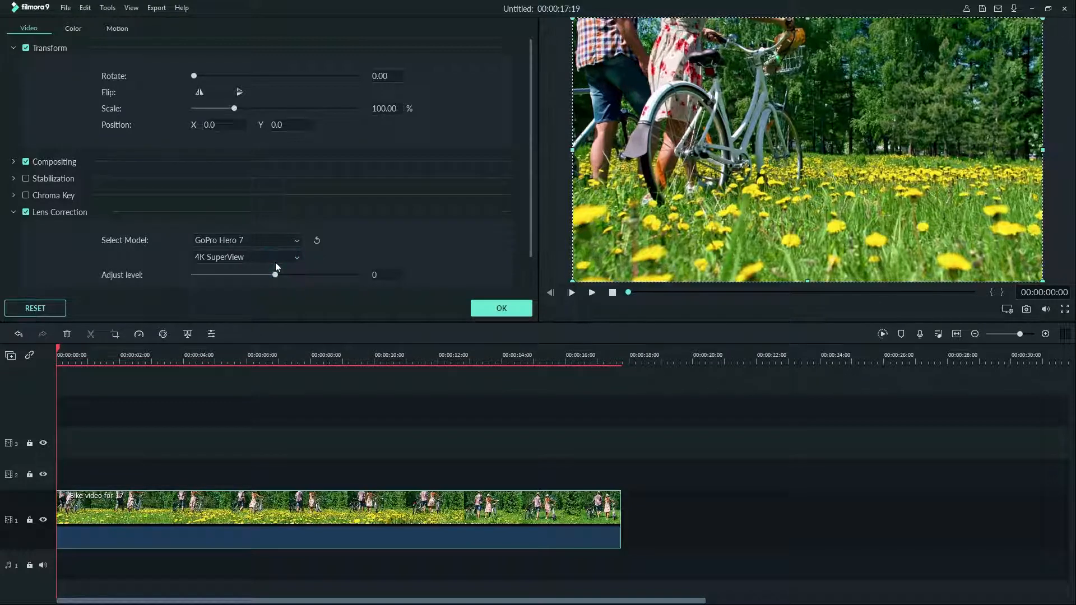
left_click(244, 256)
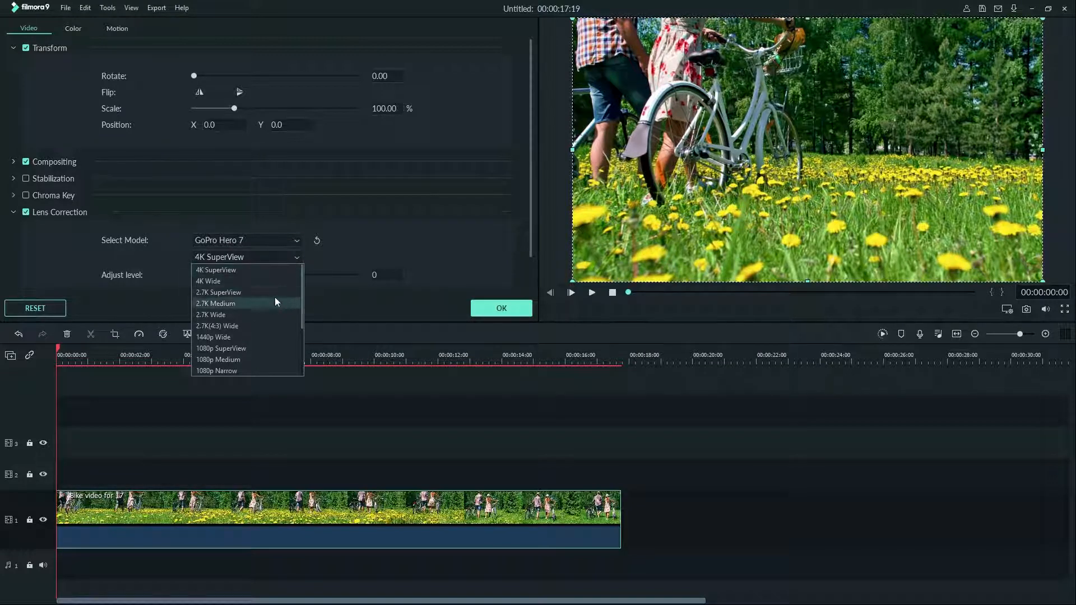
left_click(221, 349)
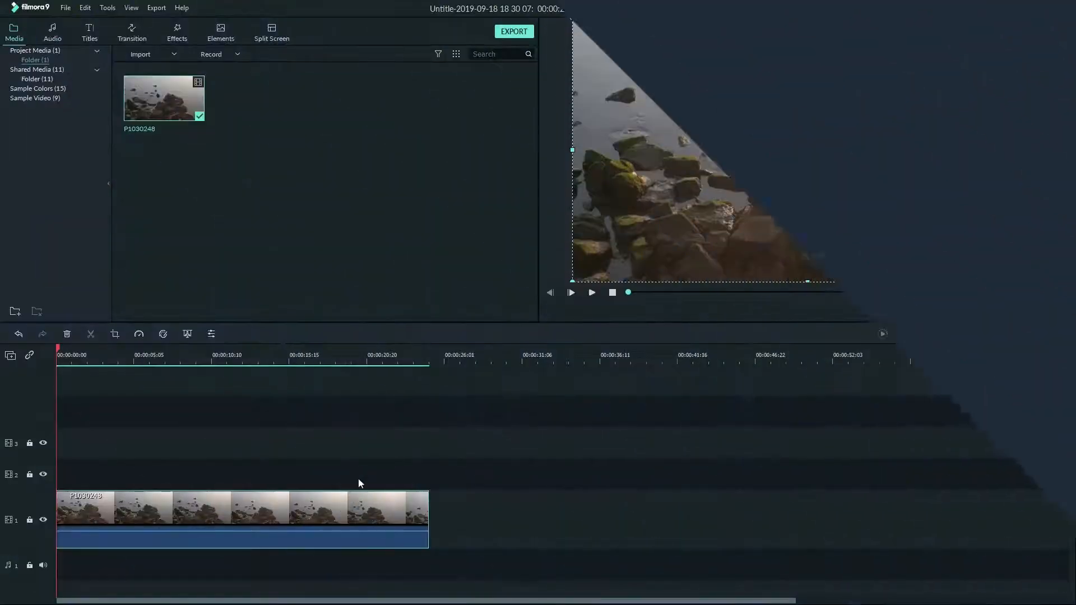
Turn on Auto Enhance for the rocks clip with amount 100 and apply it.
double_click(241, 508)
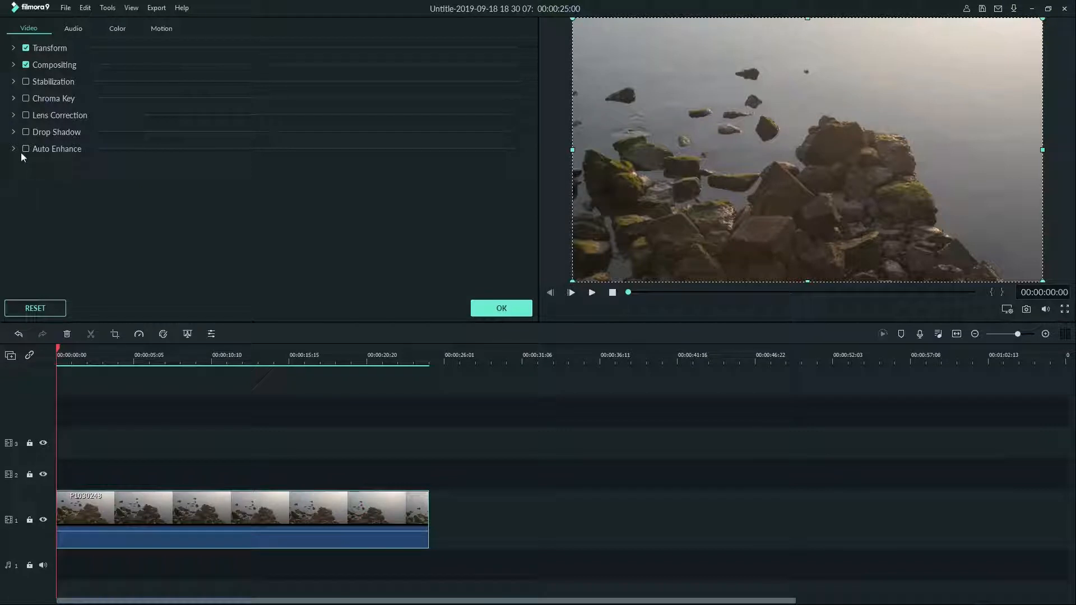
left_click(25, 149)
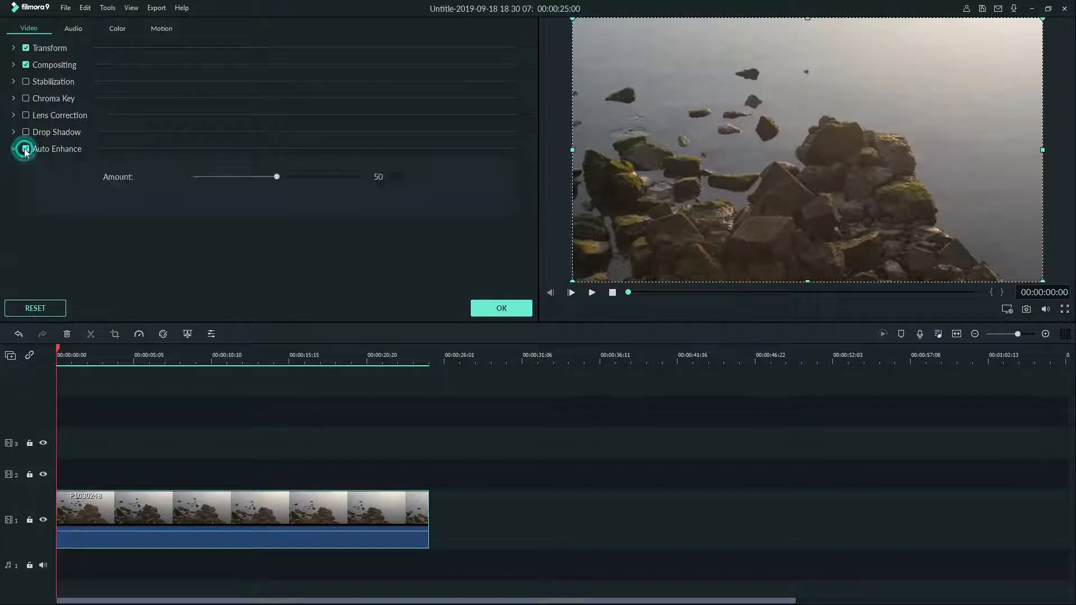
left_click(26, 149)
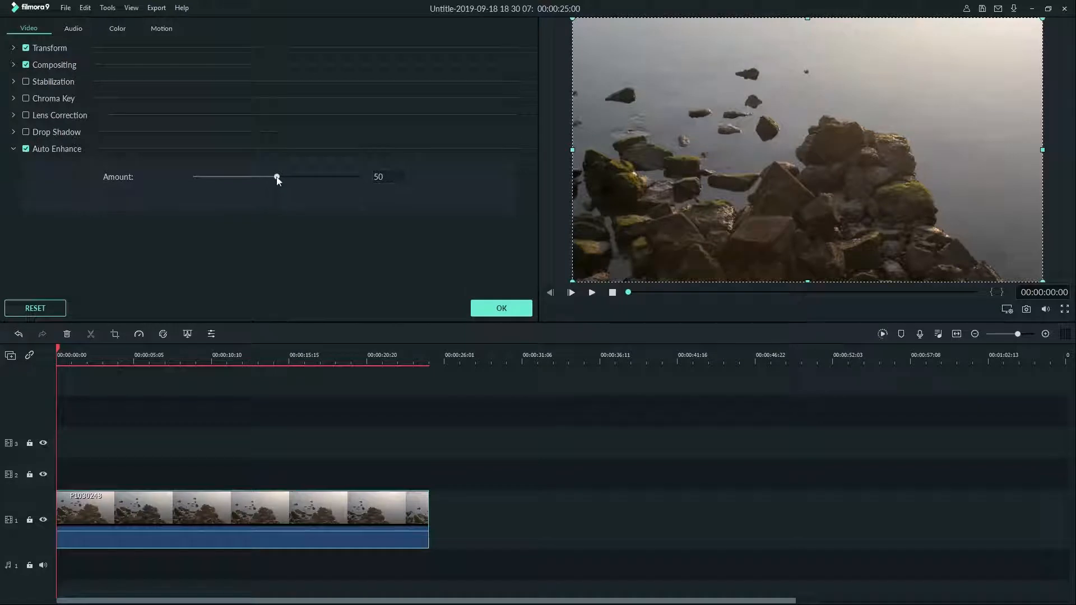
left_click_drag(278, 177, 337, 177)
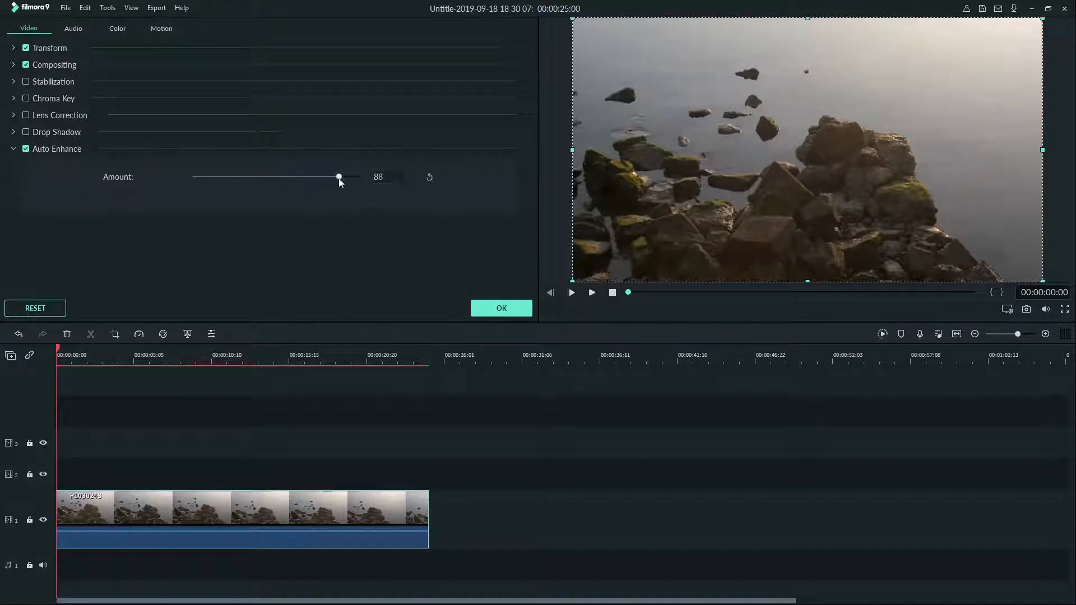
left_click_drag(338, 177, 358, 177)
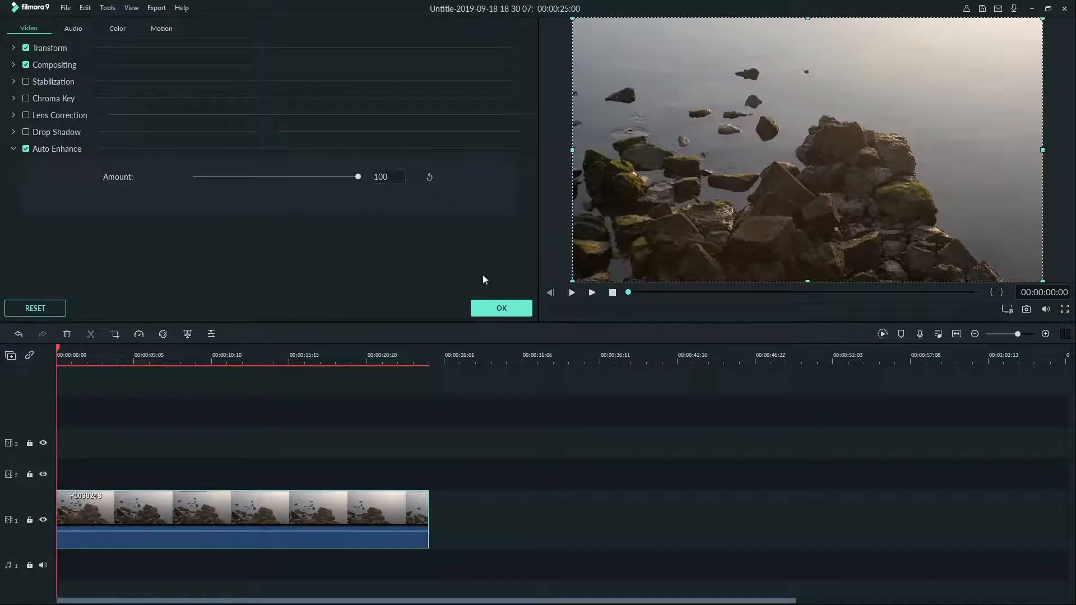
left_click(500, 307)
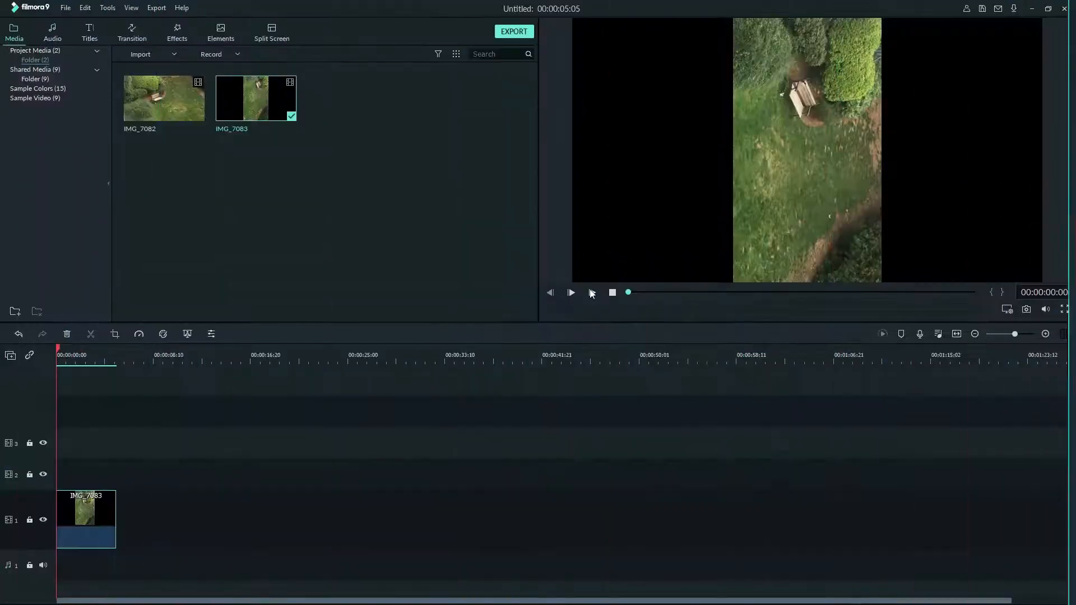
Preview the IMG_7083 clip, then open its settings and enter rotation value 70.
left_click(570, 292)
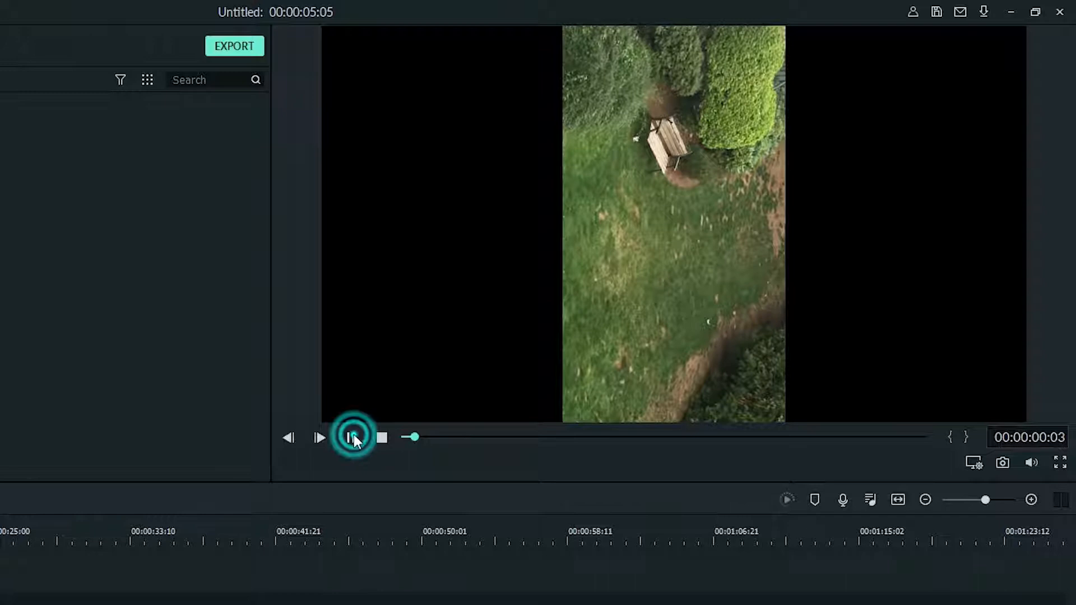
left_click(352, 437)
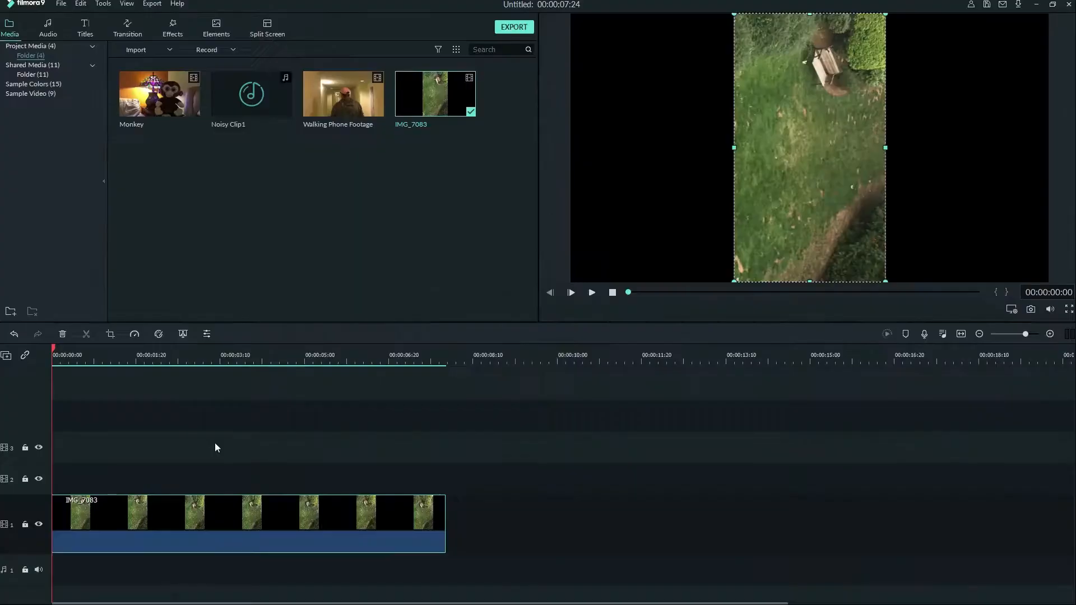
double_click(225, 511)
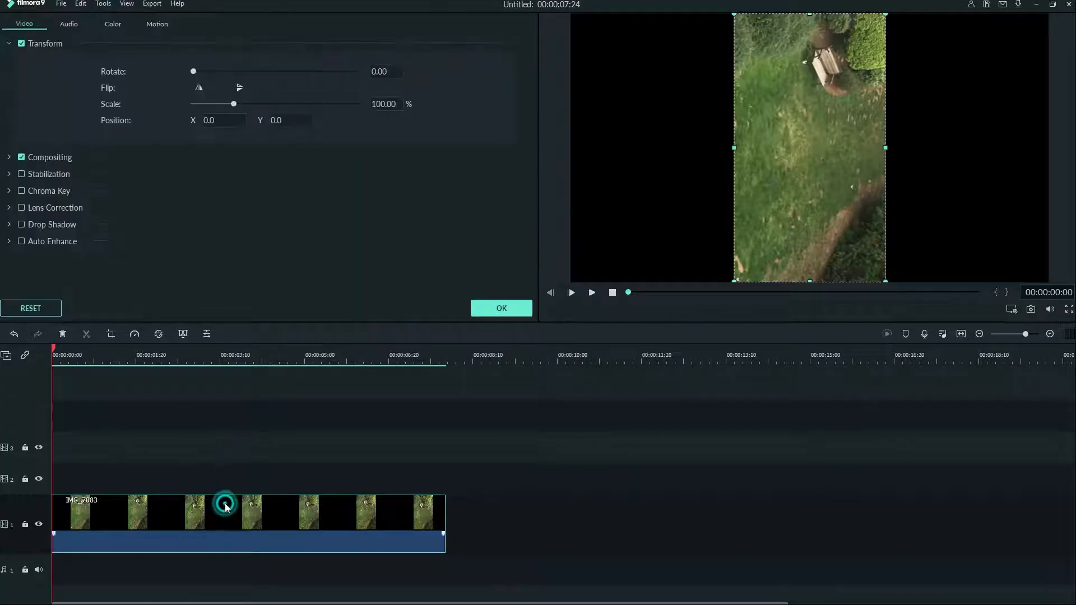
mouse_move(294, 257)
type("2")
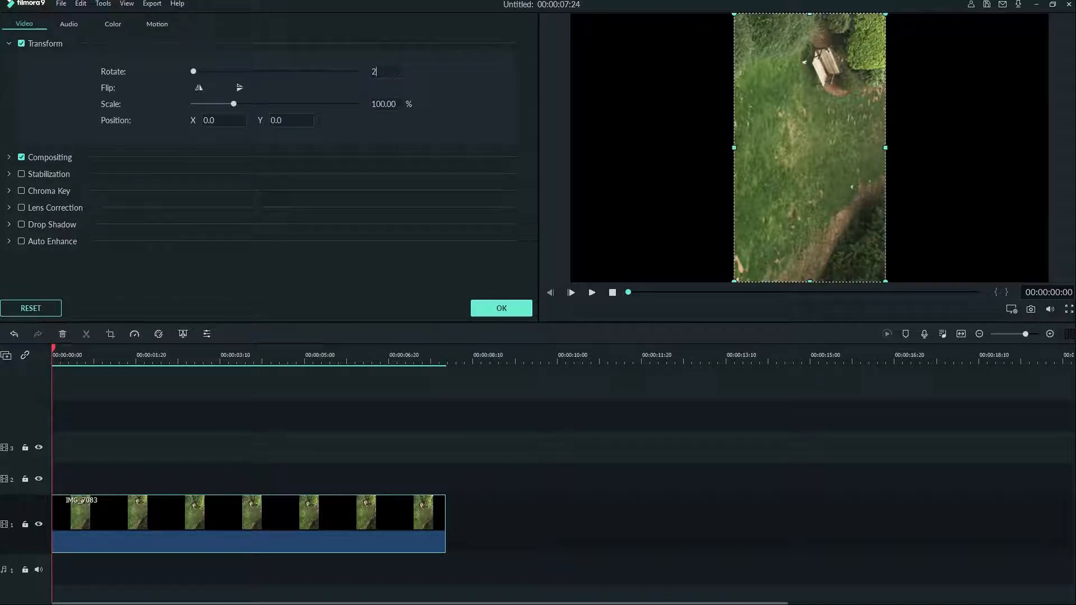
type("70")
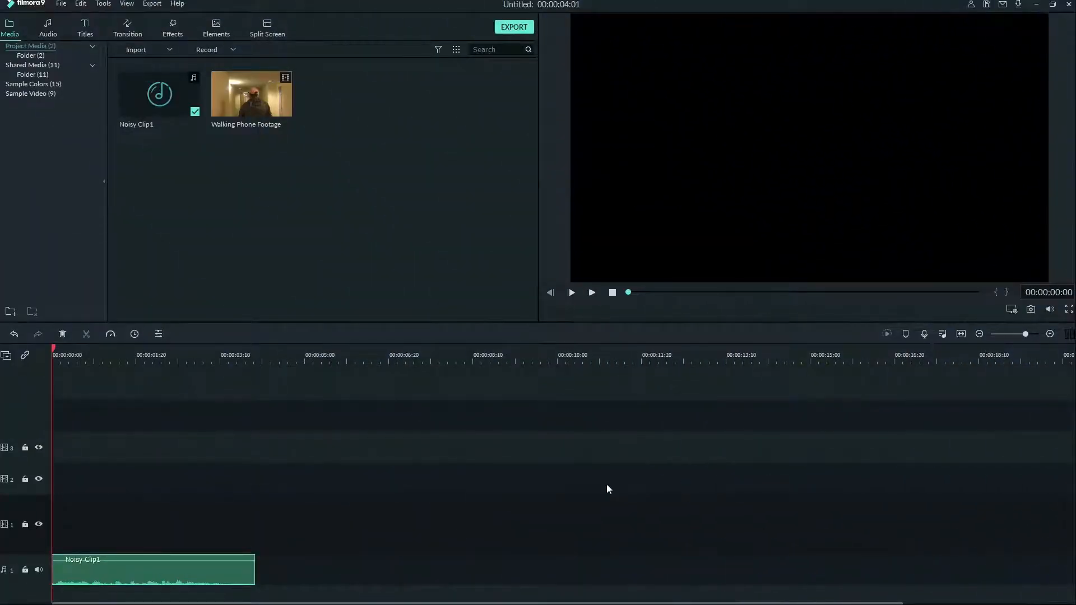
mouse_move(394, 486)
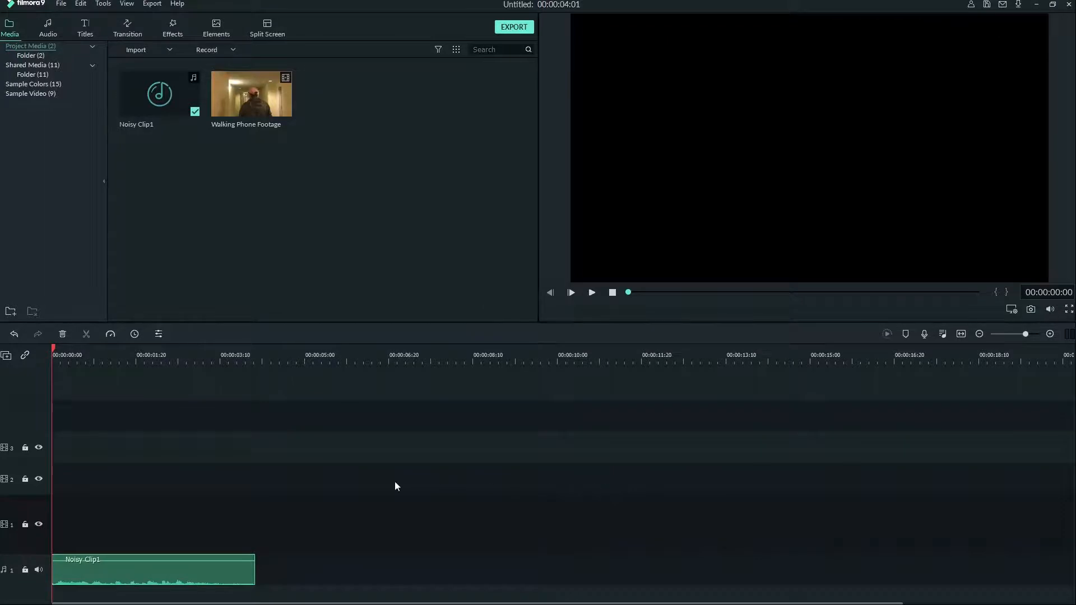
Enable Remove background noise on Noisy Clip1, trying strong and mid before settling on Weak.
double_click(155, 570)
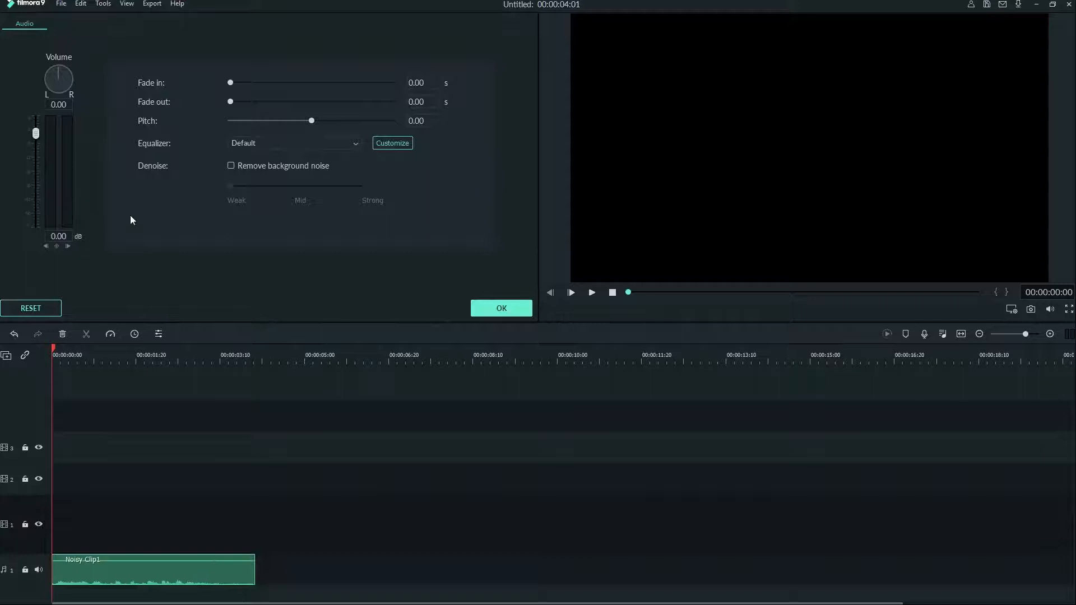
mouse_move(154, 167)
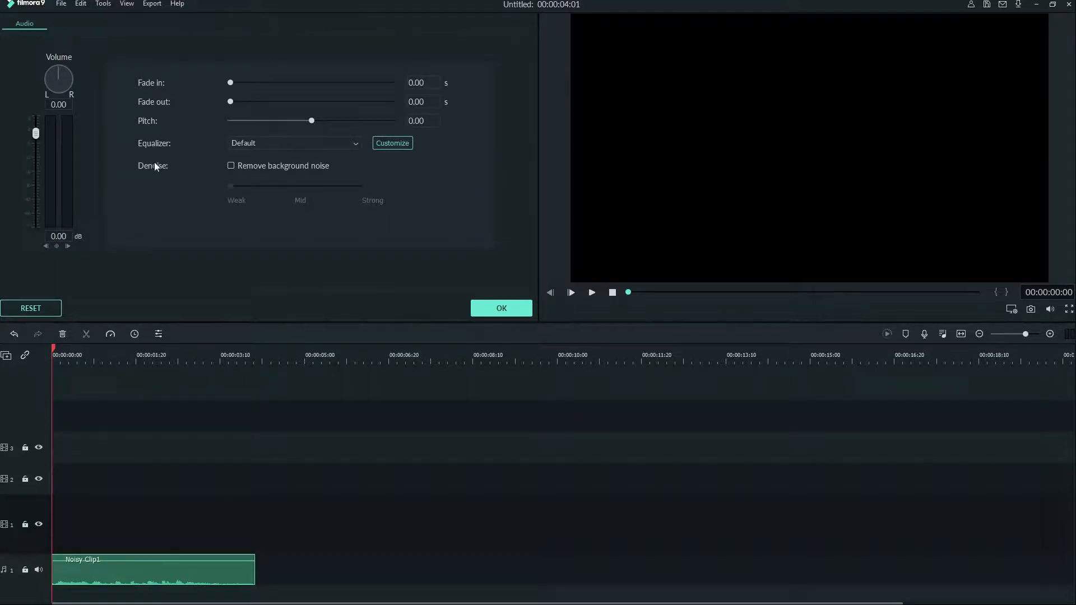
mouse_move(236, 176)
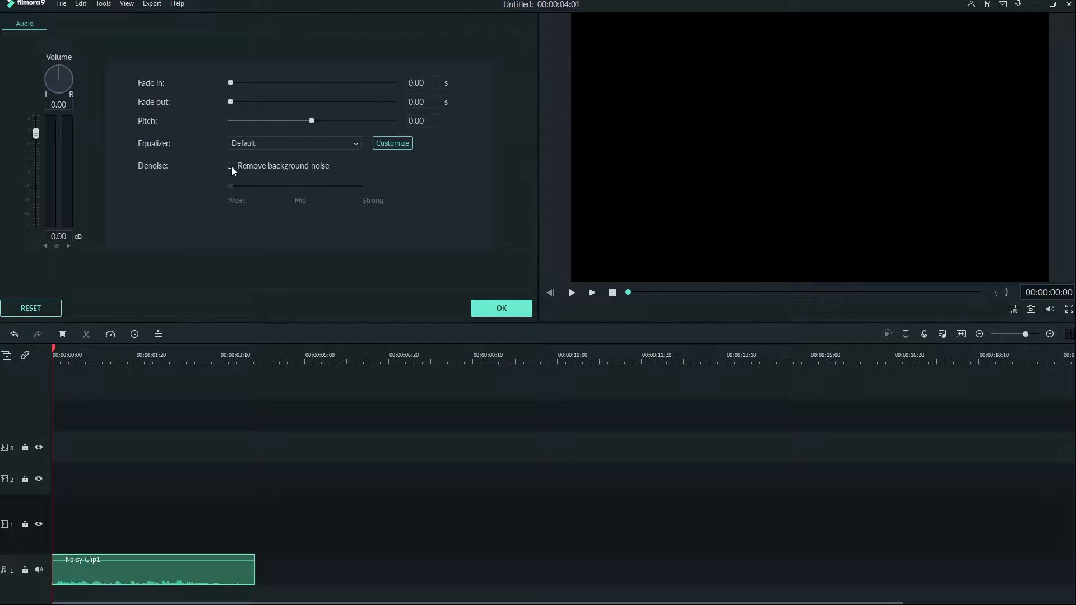
left_click(232, 165)
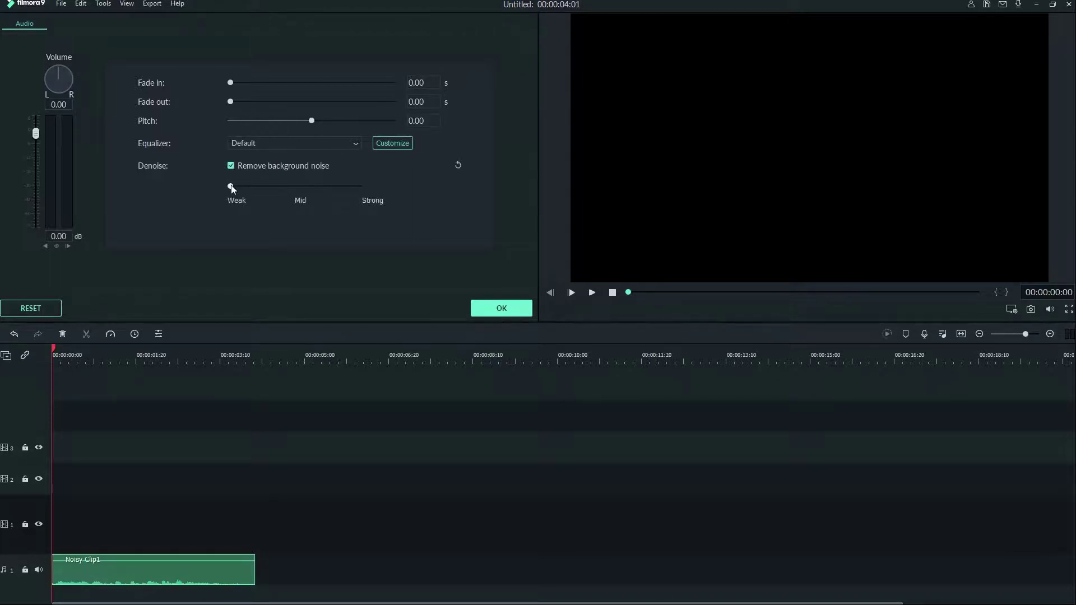
left_click_drag(231, 186, 358, 186)
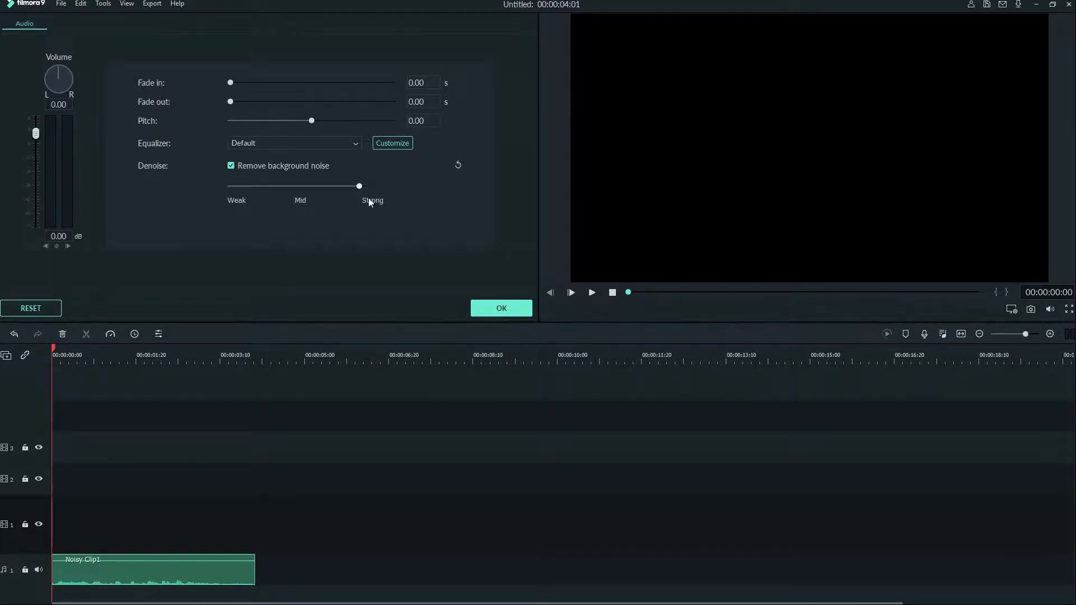
left_click_drag(358, 185, 296, 186)
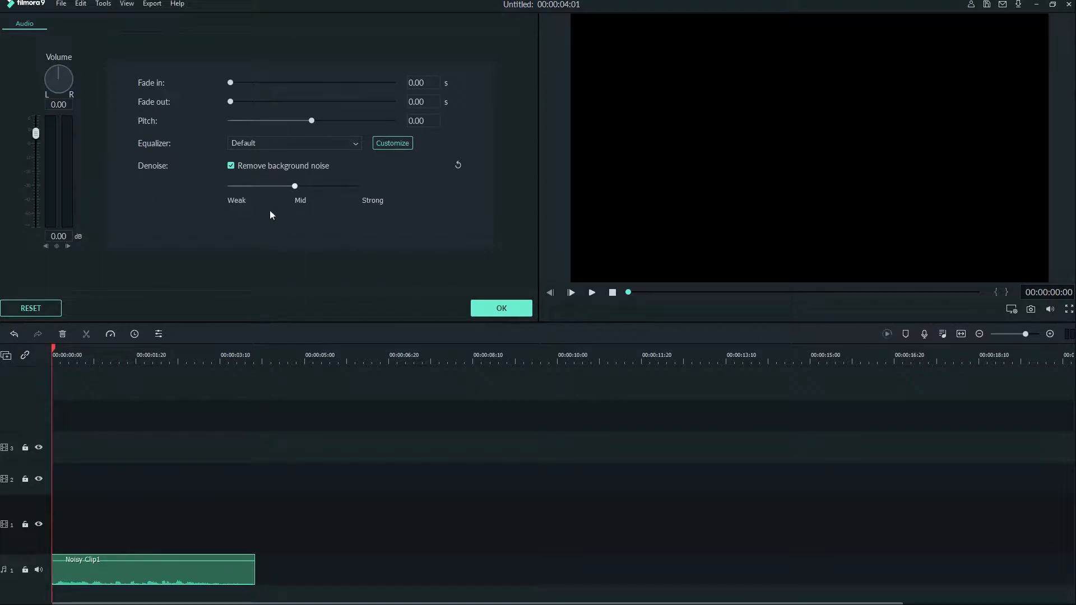
left_click_drag(294, 186, 230, 186)
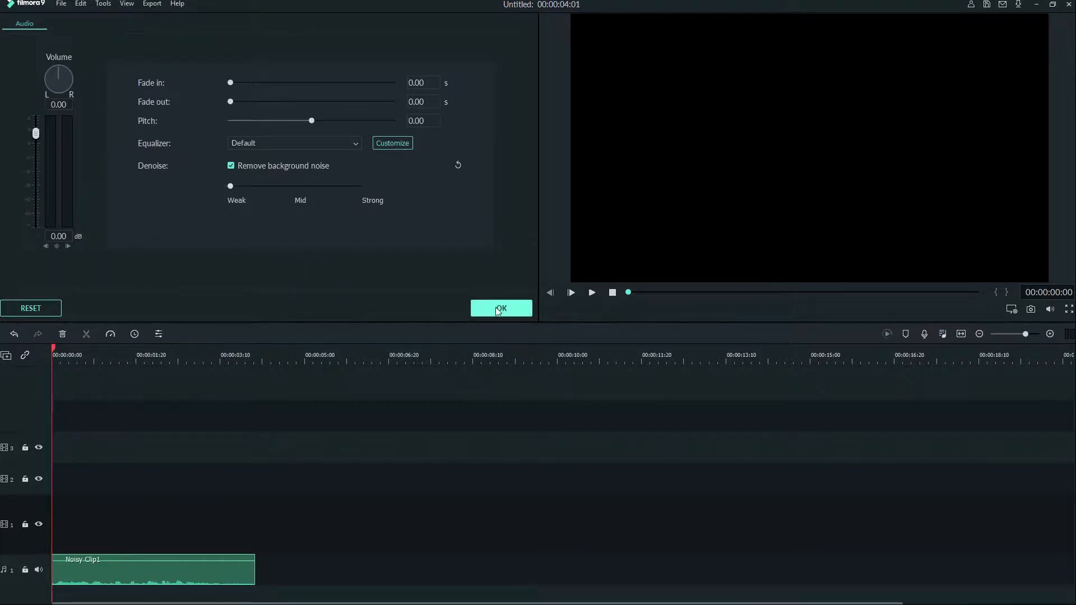
left_click(500, 308)
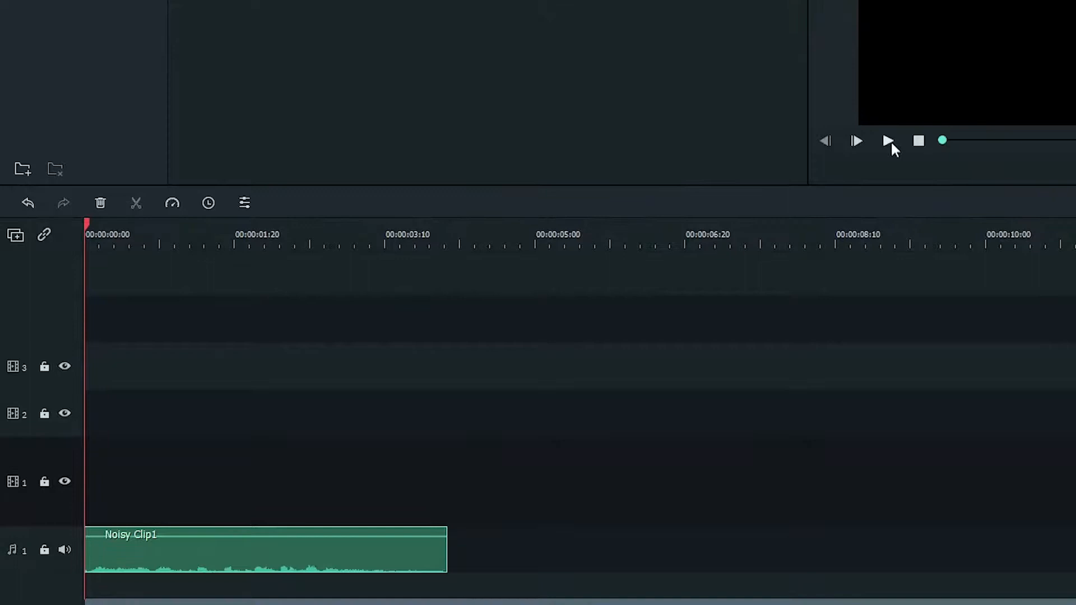
left_click(856, 140)
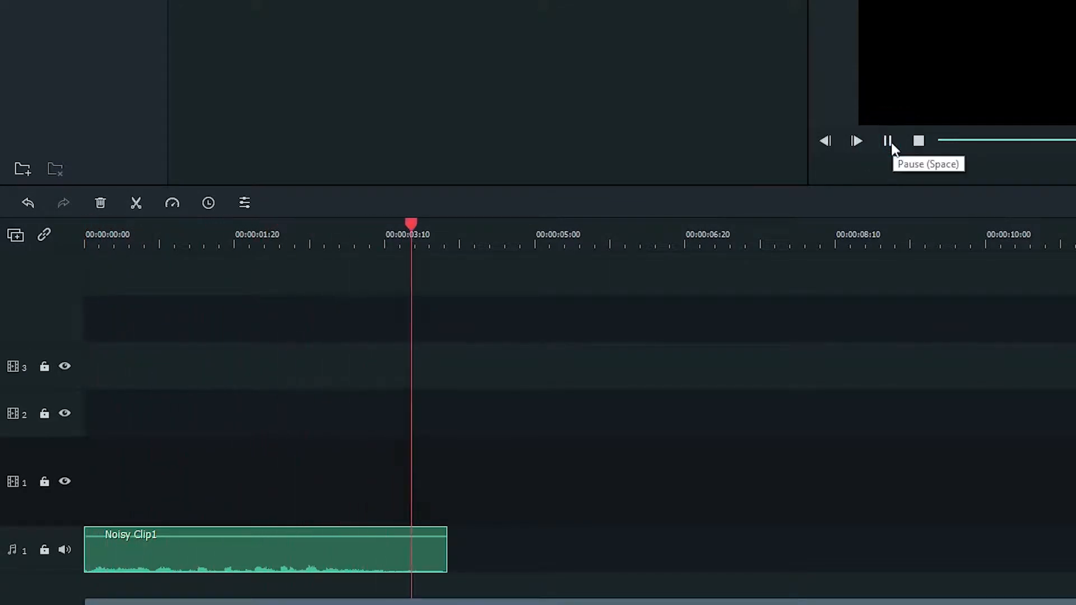
left_click(887, 140)
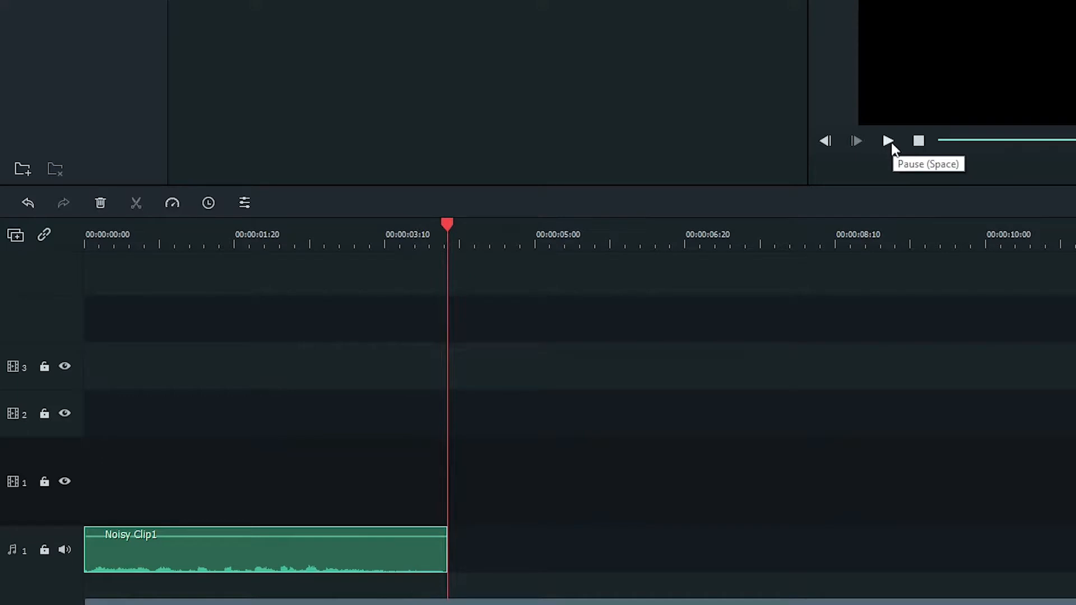